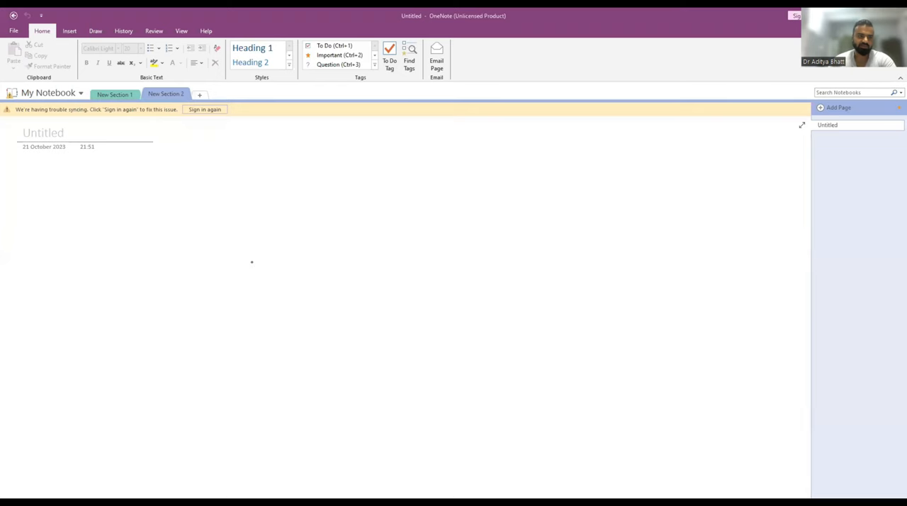
Step: Handwrite the spectrum row AIH → ASC → PSC with arrows between the three
text(Ai)
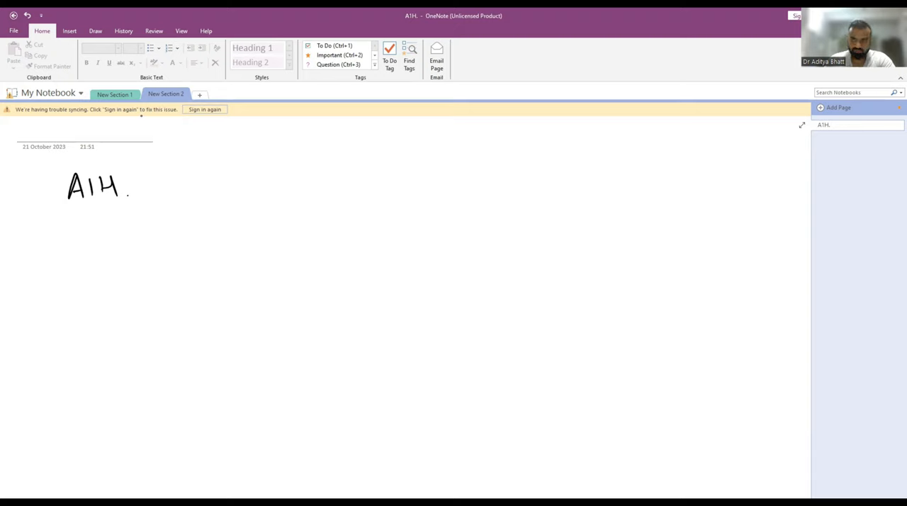
drag(136, 184, 182, 184)
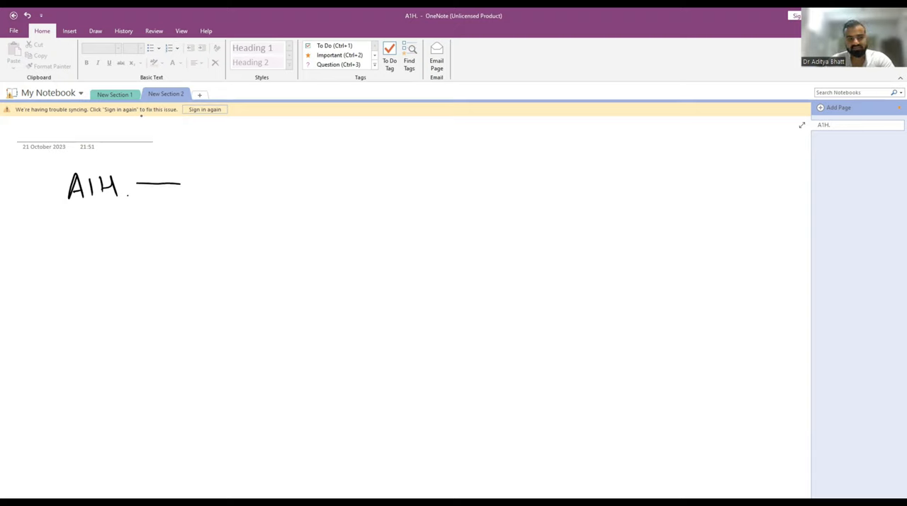
drag(142, 184, 234, 184)
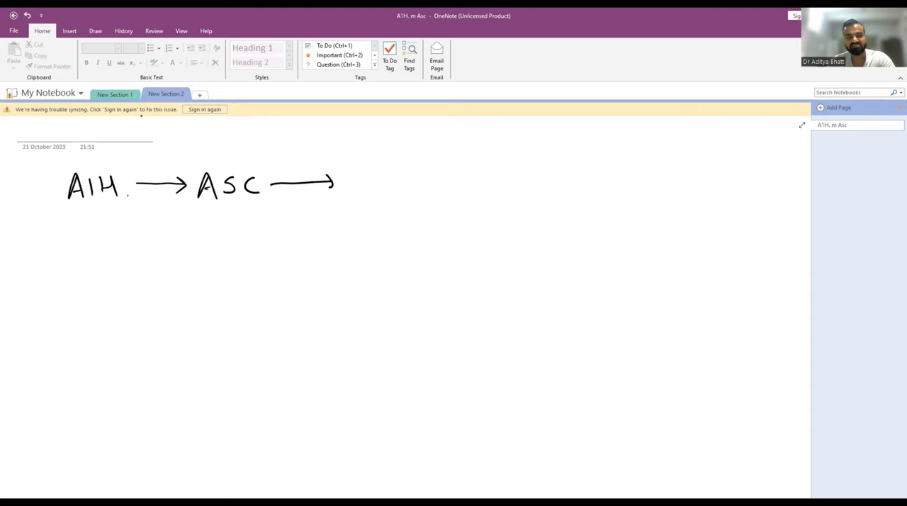
text(w)
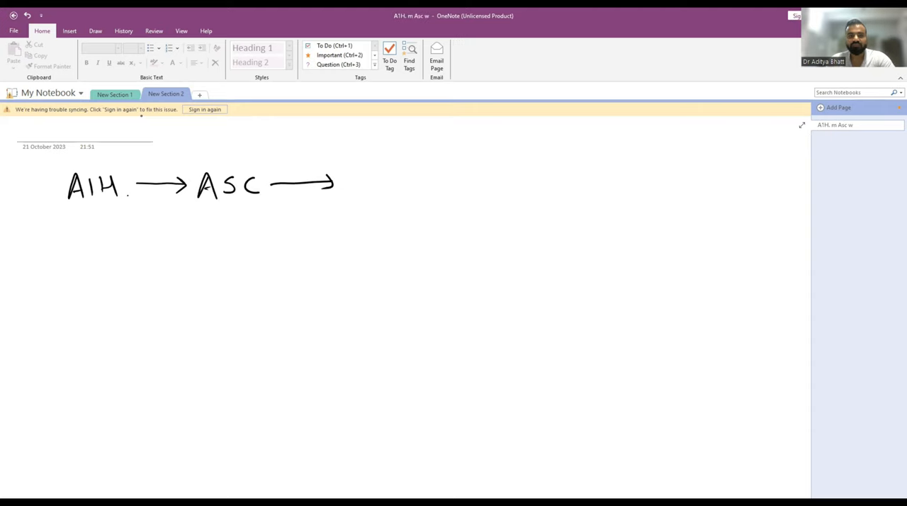
text(PSC)
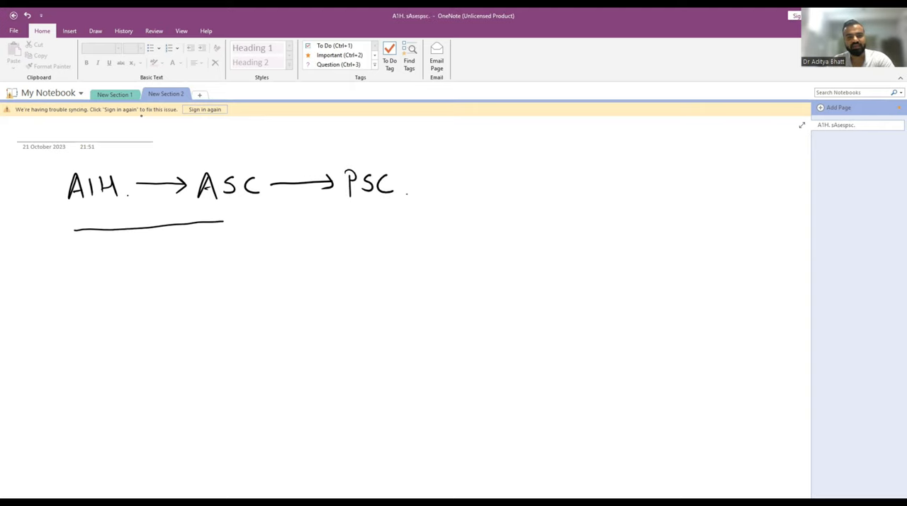
Step: Add long arrows beneath noting liver ↓, GB ↑ and response to steroids
drag(224, 224, 343, 219)
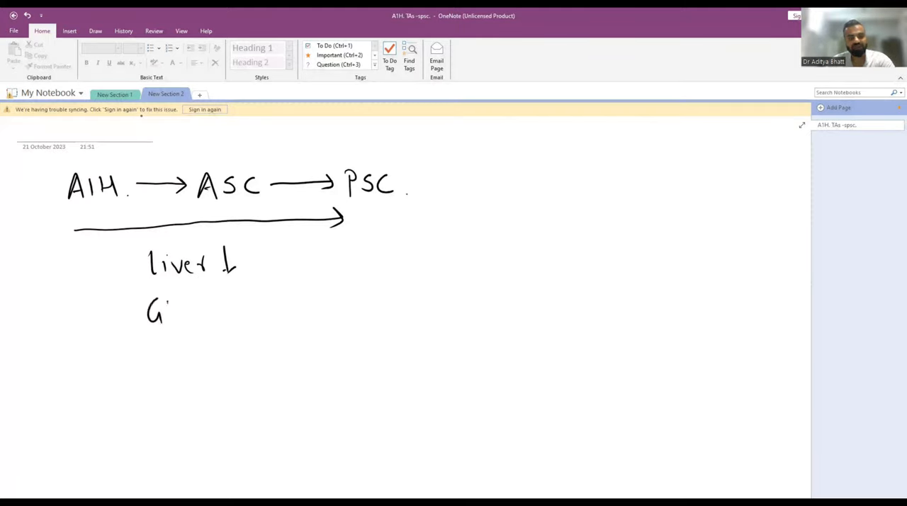
text(GB ↑)
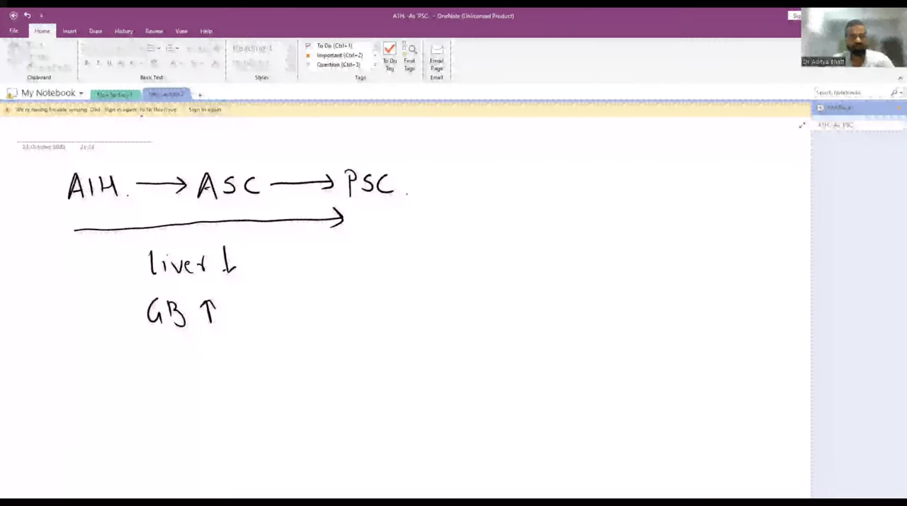
drag(78, 369, 329, 366)
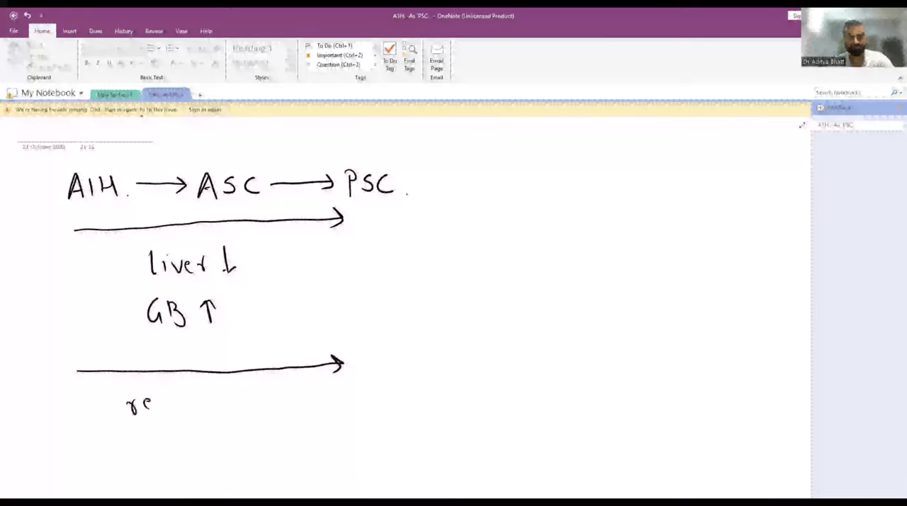
text(response to steroids)
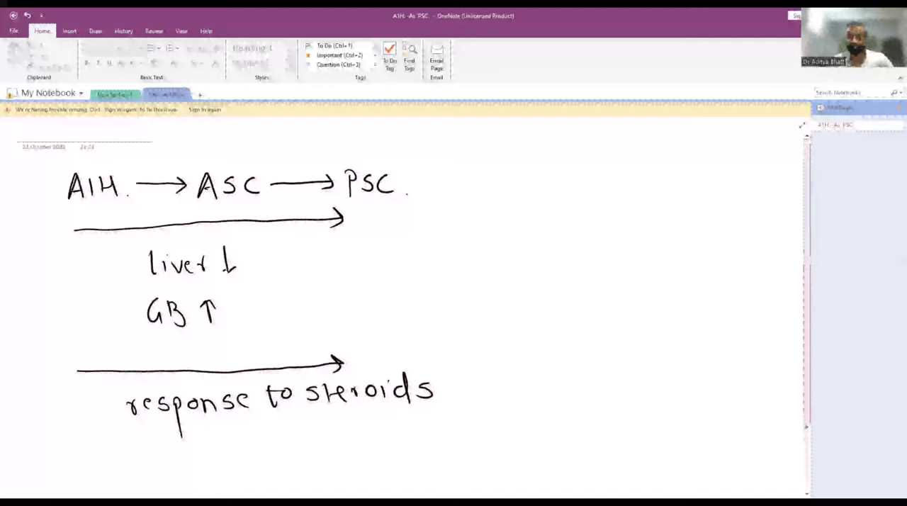
Step: Under AIH 1, note ANA positive and anti smooth muscle antibody positive
scroll(down, 3)
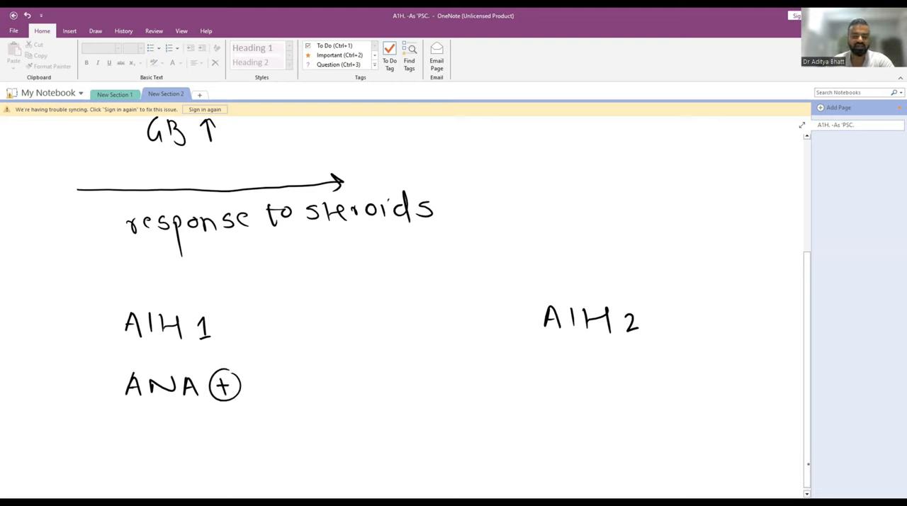
drag(116, 442, 128, 432)
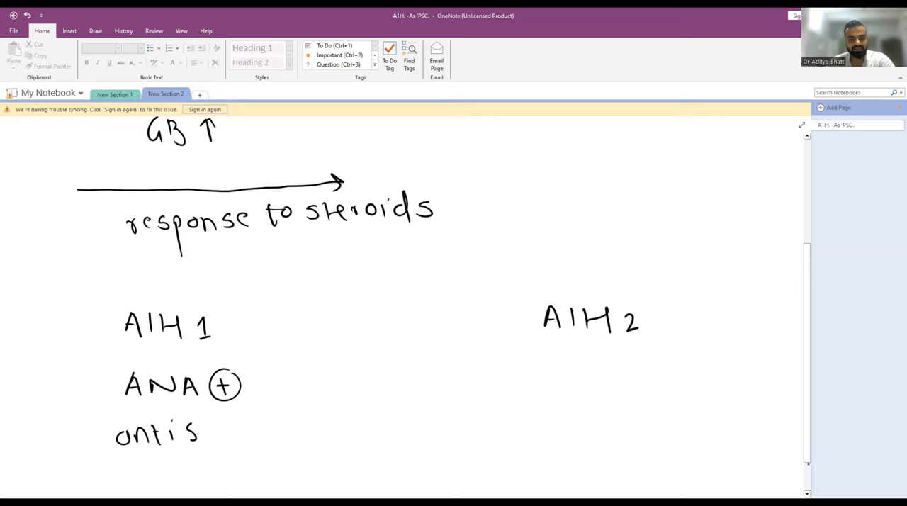
text(sm Ab)
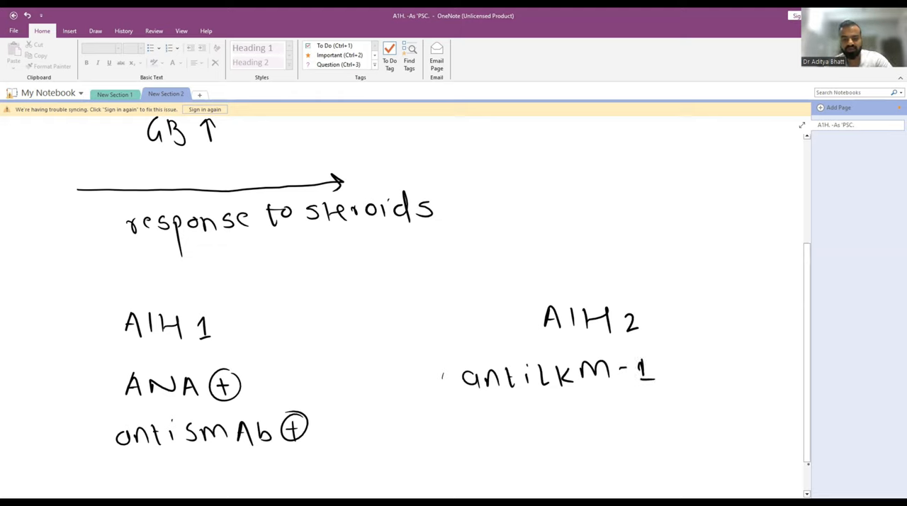
drag(465, 418, 517, 418)
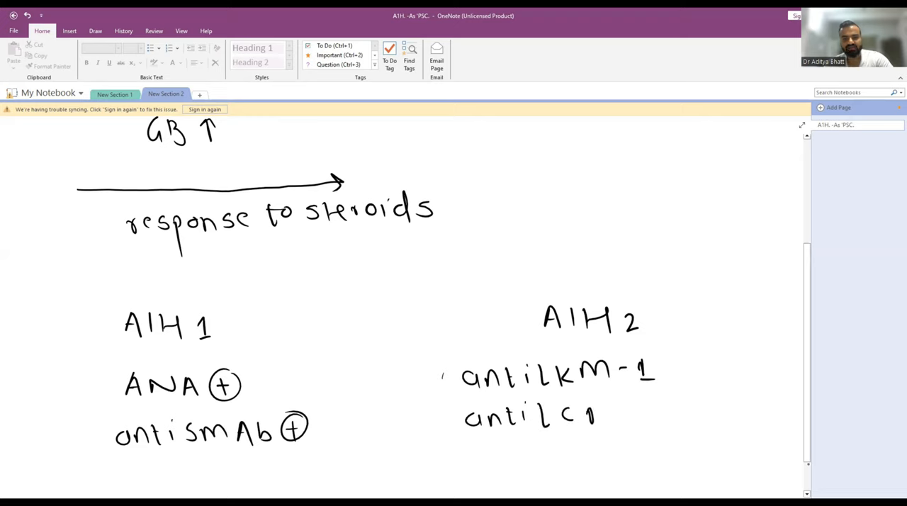
Step: Under AIH 2, link anti LKM-1 to liver kidney microsome and anti LC1 to liver cytosol
drag(666, 347, 669, 326)
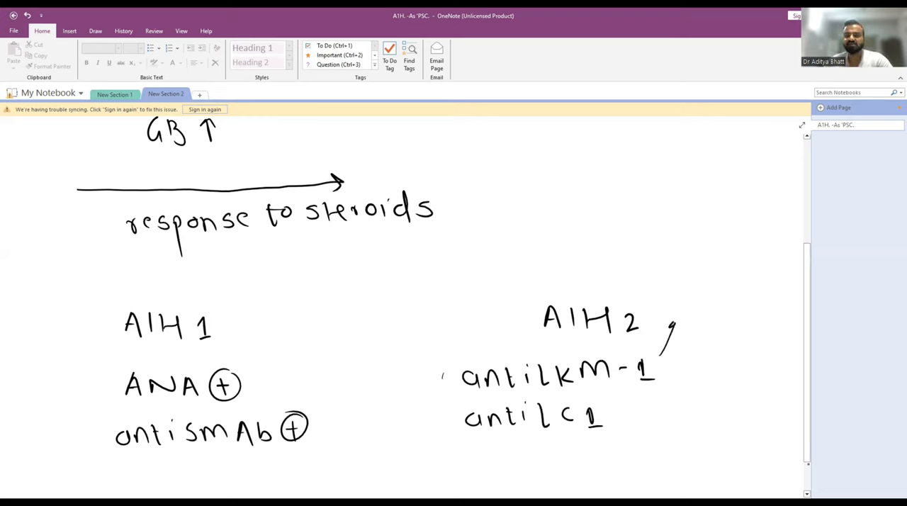
text(liver↑)
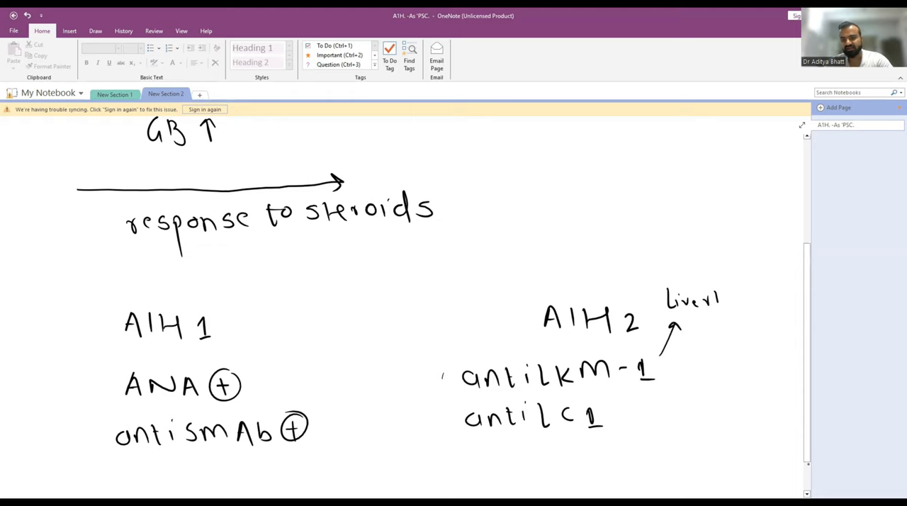
text(kidne)
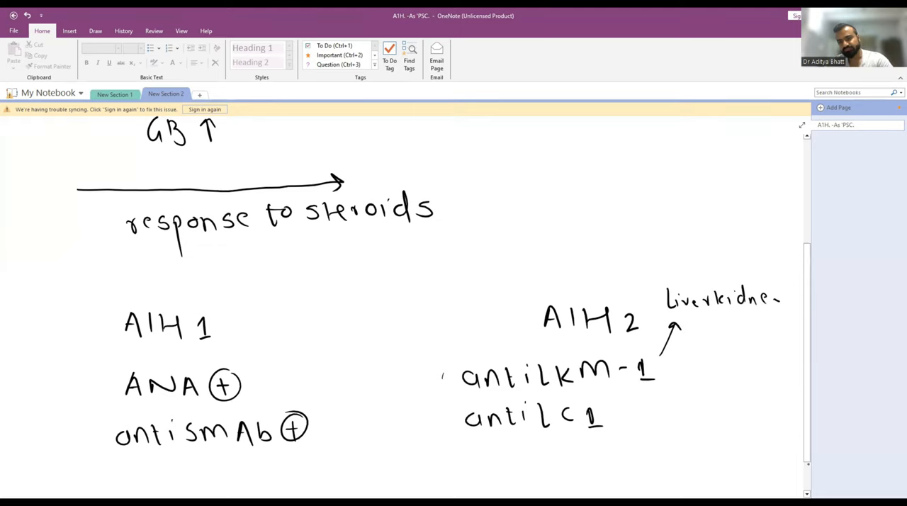
text(microsome)
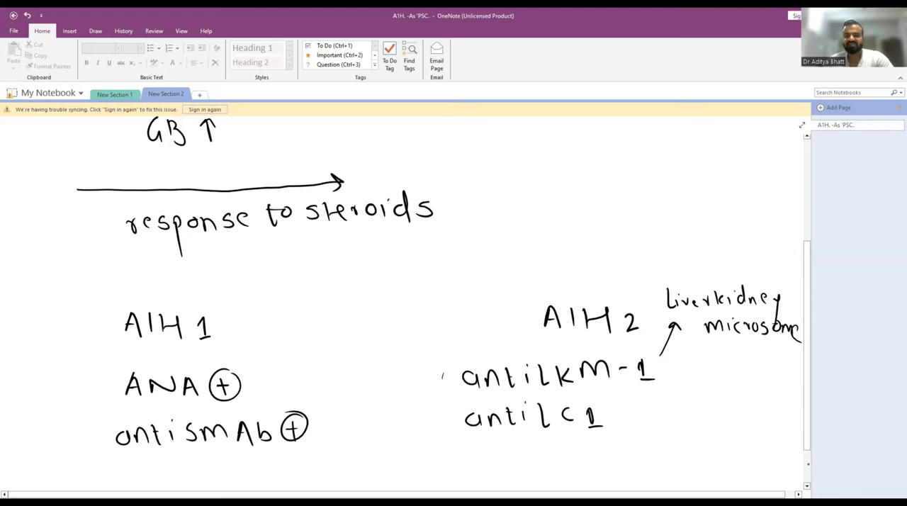
drag(559, 437, 620, 460)
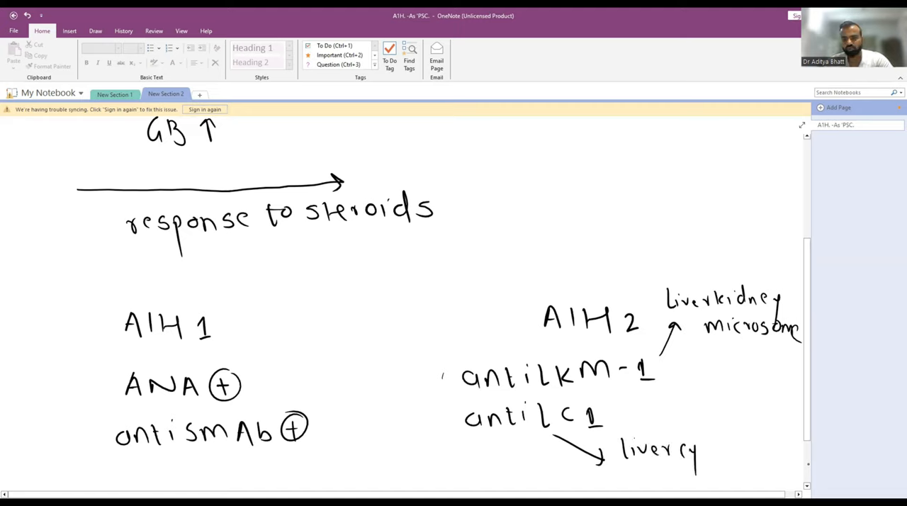
text(tosol.)
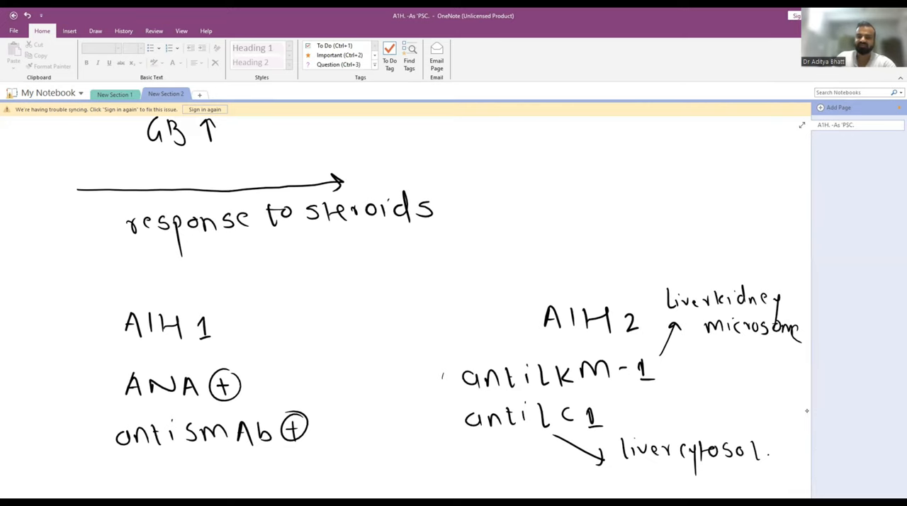
Step: Note AIH 1 as insidious onset with its percentage written beneath
scroll(down, 3)
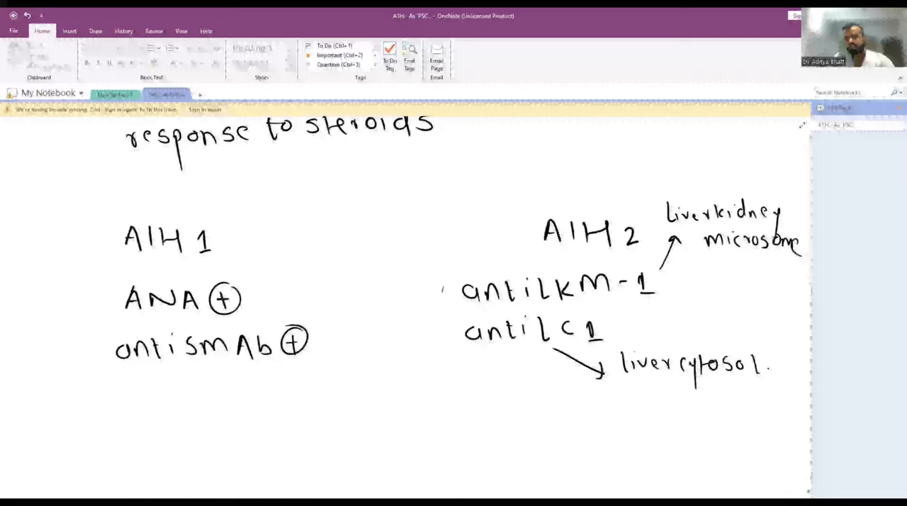
scroll(down, 3)
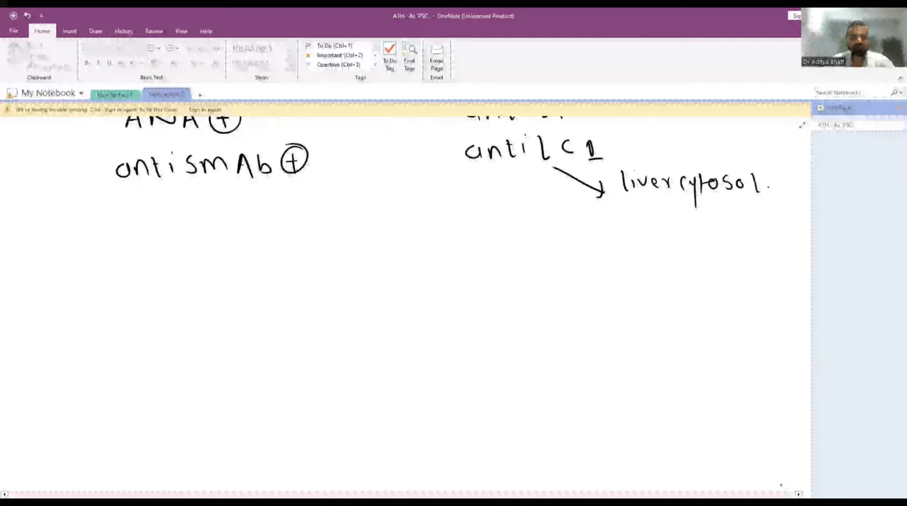
text(insidious)
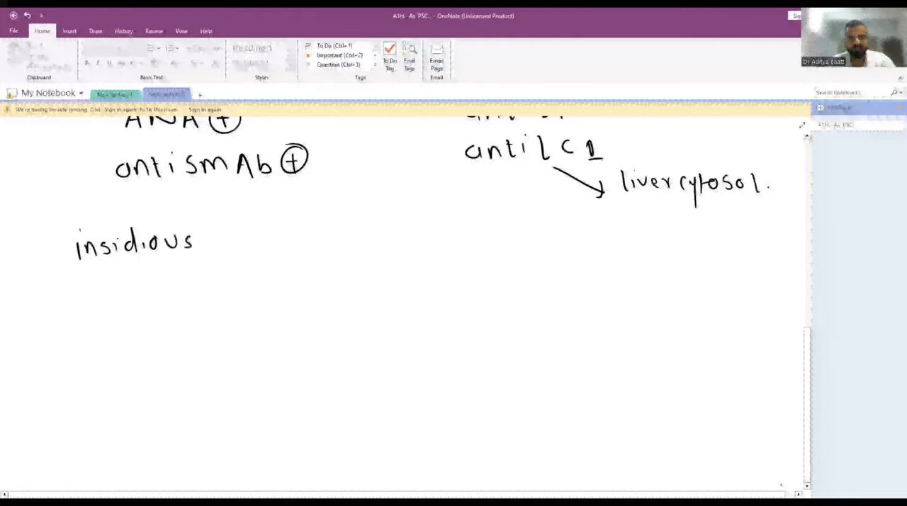
text(onset)
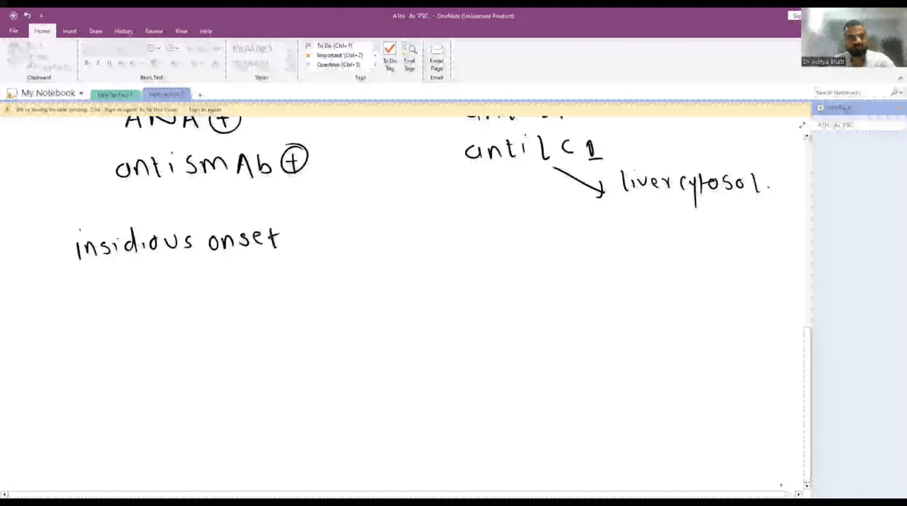
drag(170, 290, 241, 267)
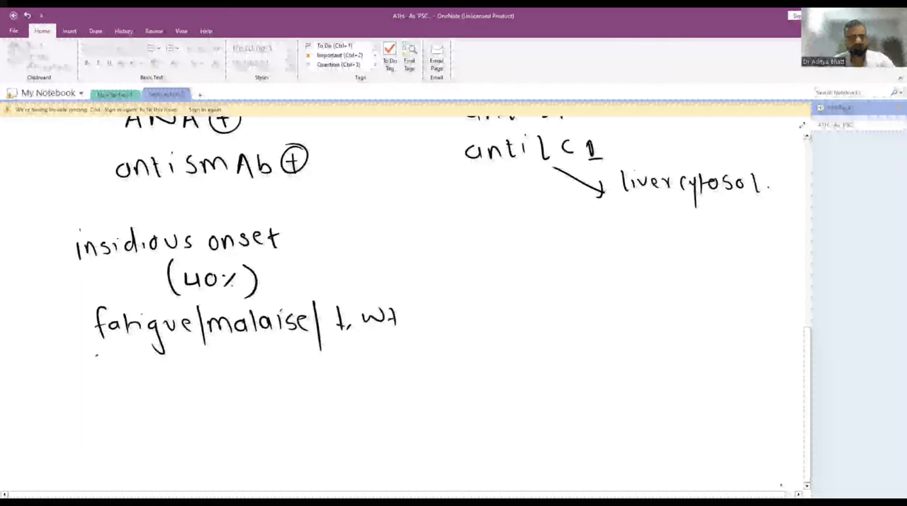
Step: List the symptoms anorexia, jaundice, amenorrhea, abdominal pain and pale stool
text(an)
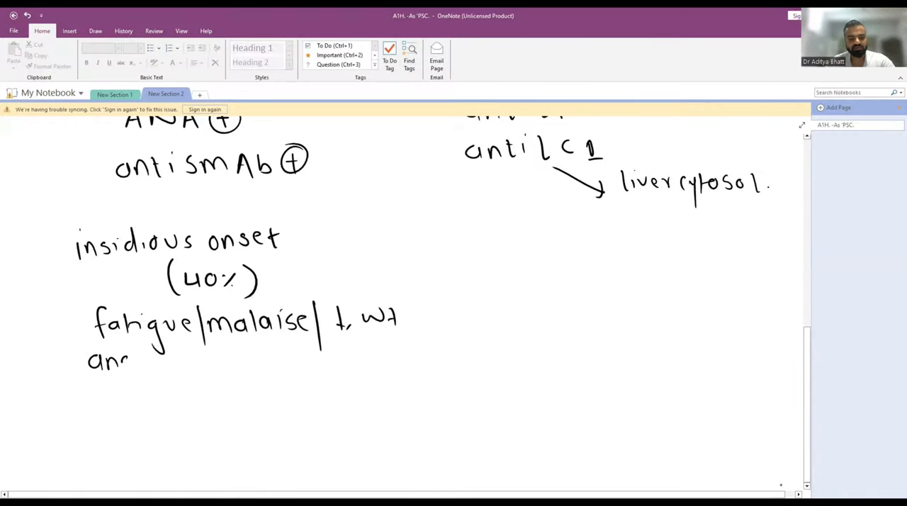
text(anorexia|jau)
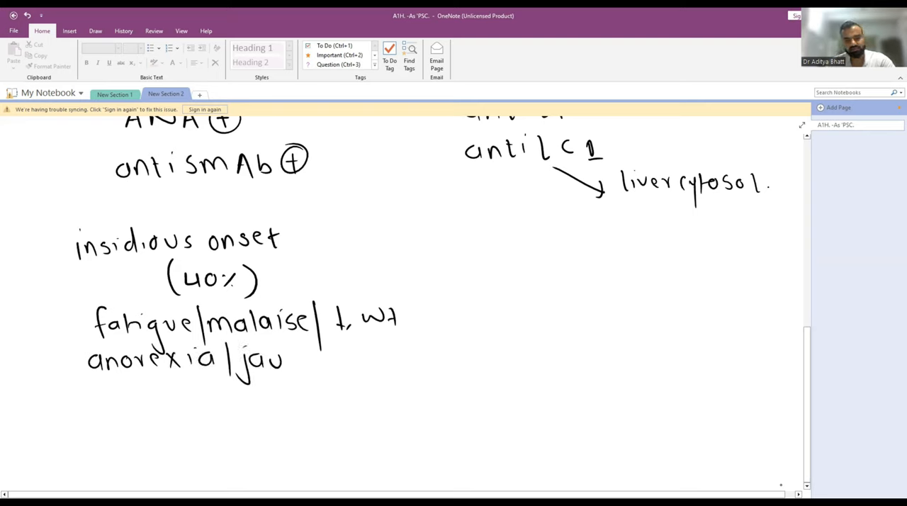
text(ndice|)
text(amenor)
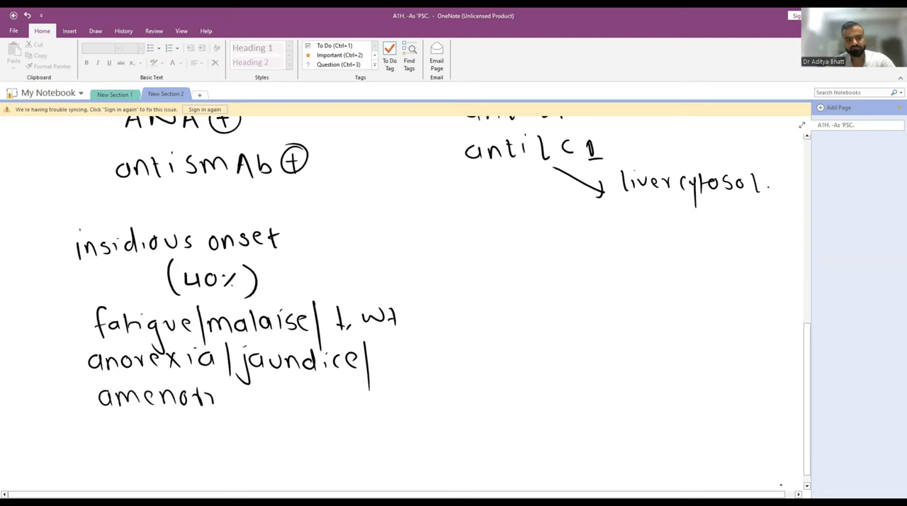
text(rhea|c)
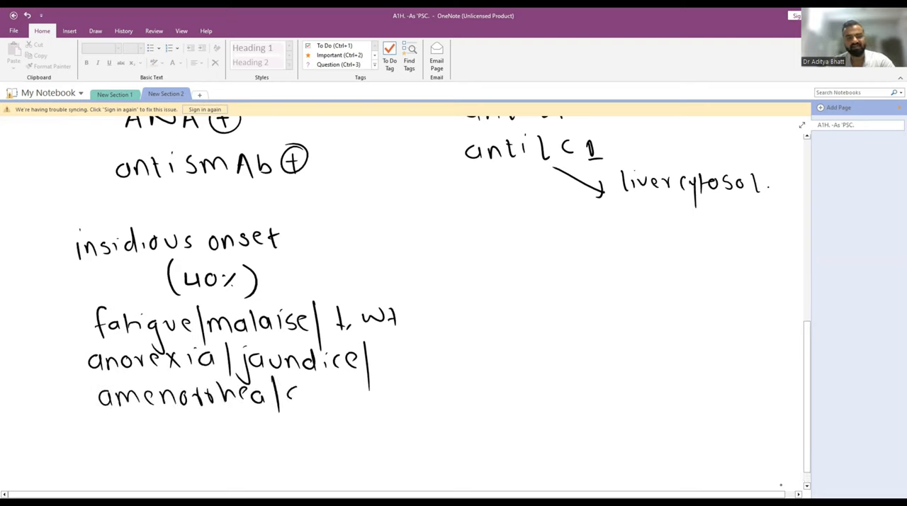
text(abdo.)
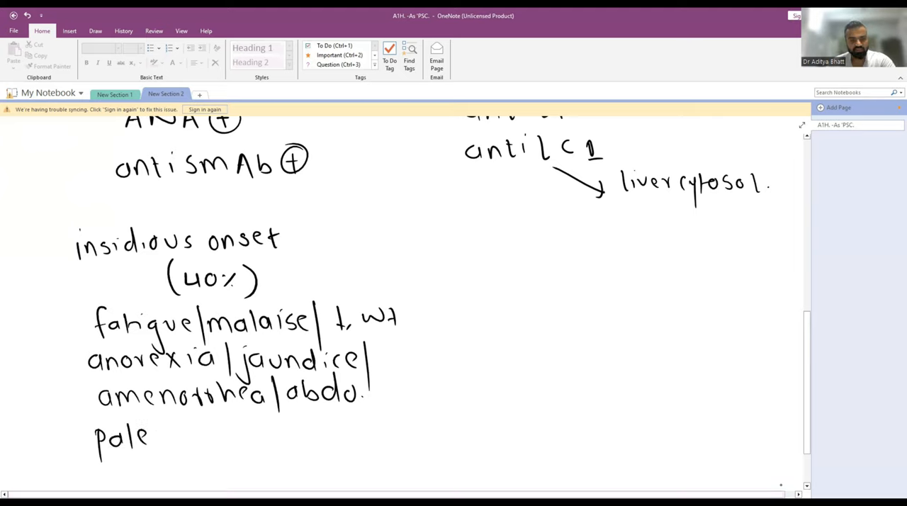
text(stool)
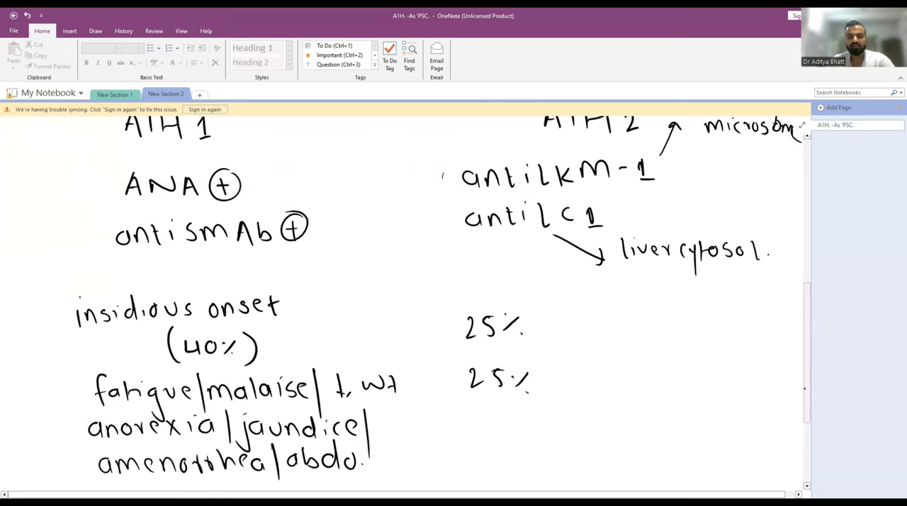
Step: After the two 25% figures, write insidious and stormy acute hepatic encephalopathy
drag(538, 326, 574, 326)
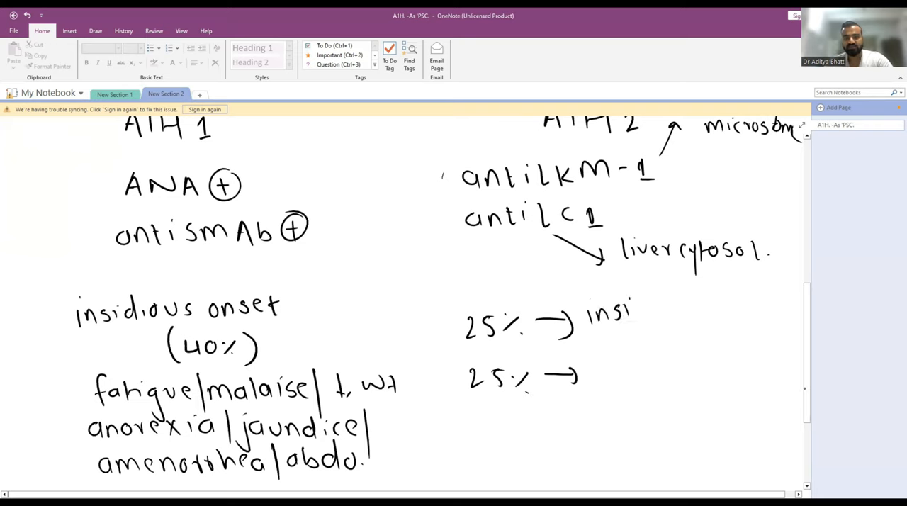
text(dious)
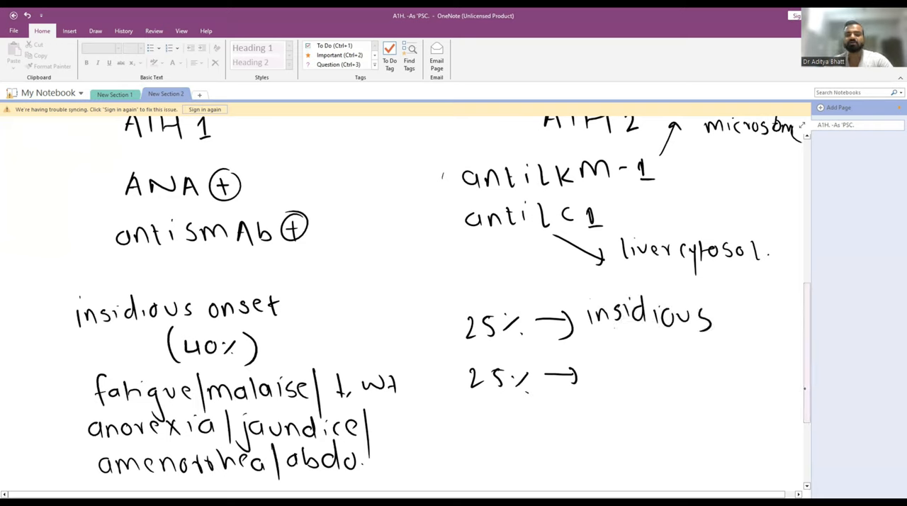
text(stormy)
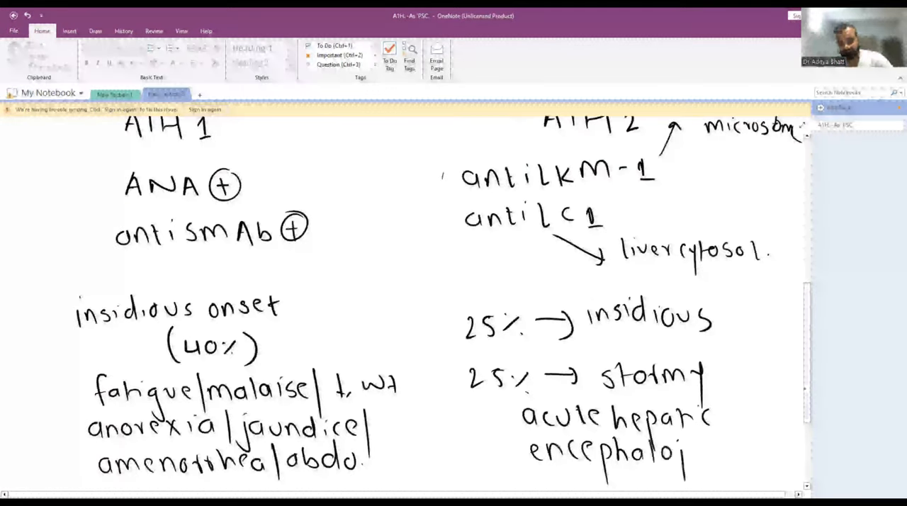
text(pathy)
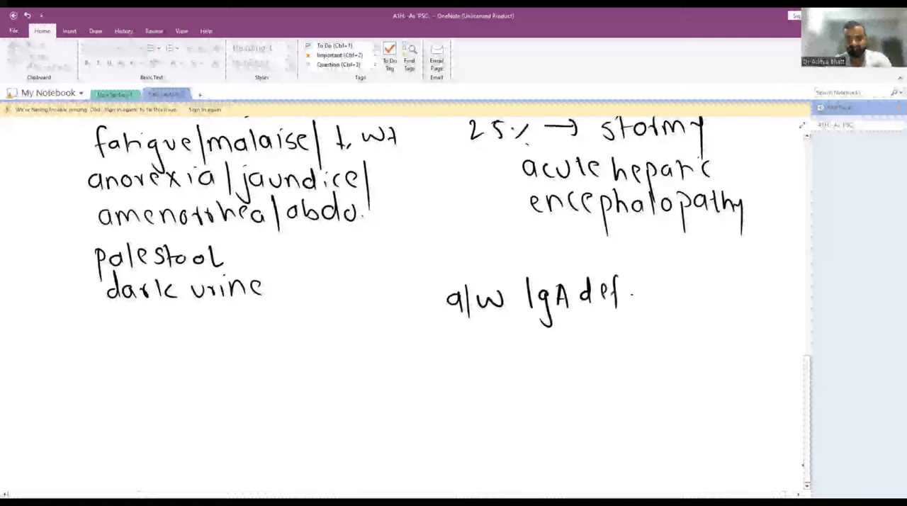
Step: Write APECED (20–30%) with its features below the IgA deficiency (40%) note
drag(527, 366, 546, 347)
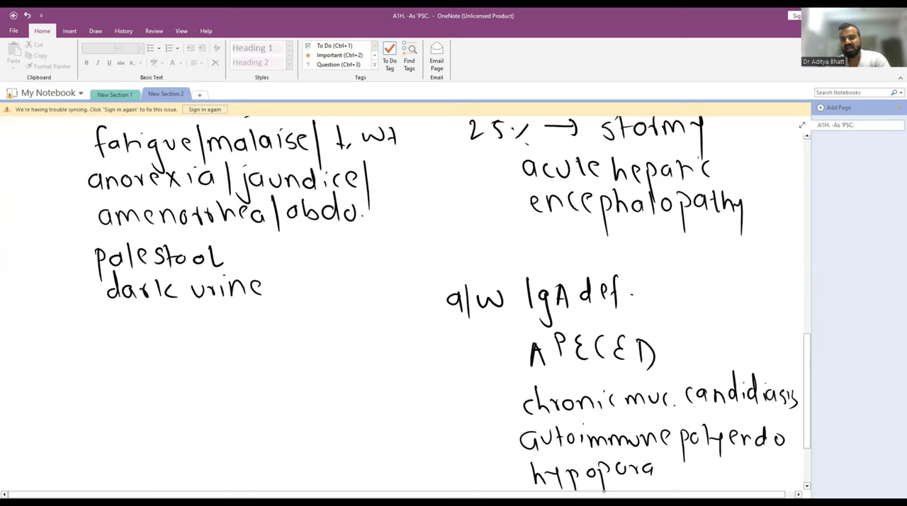
scroll(down, 3)
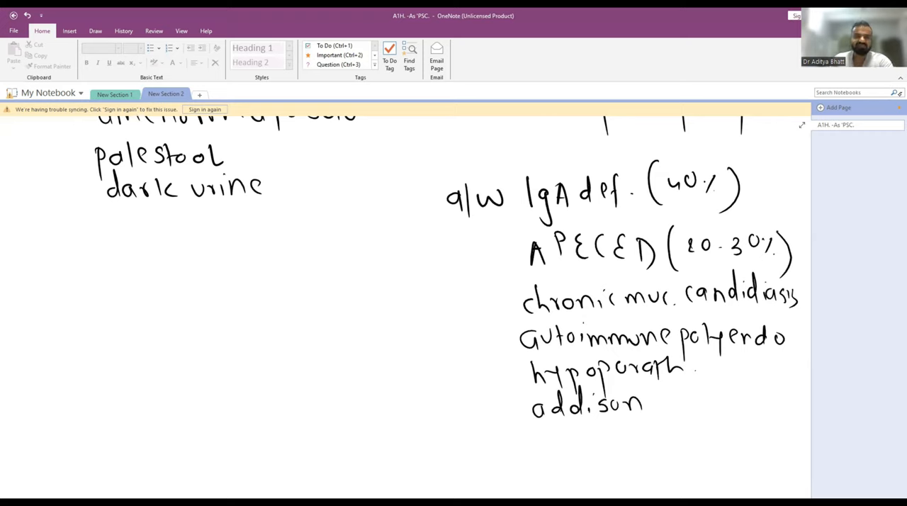
Step: Draw converging arrows to 'a/w CD | vitiligo | AP3 | Behcet, hemolytic' and start 'DOC – Predni +'
drag(232, 241, 277, 278)
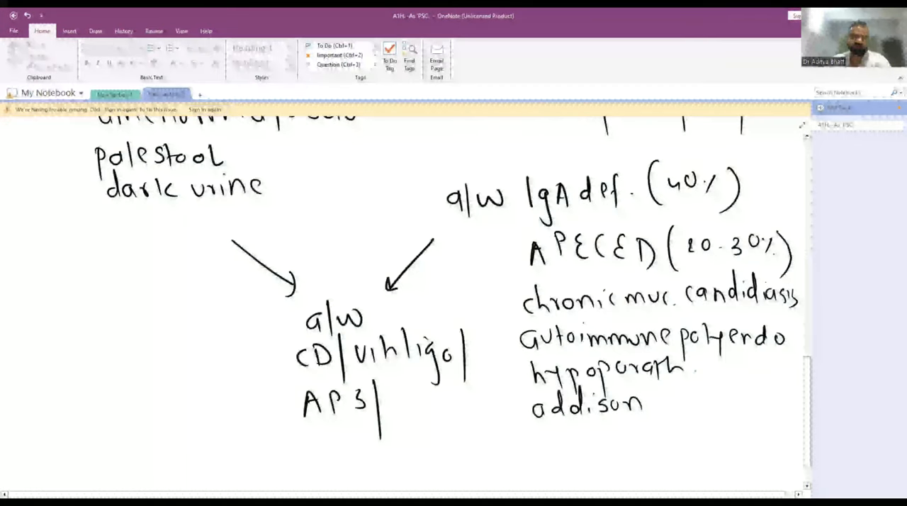
text(R)
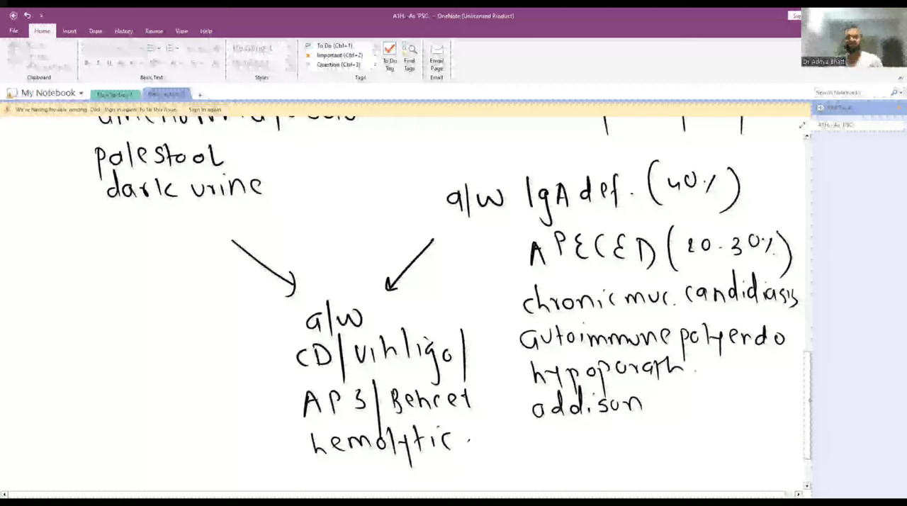
scroll(down, 3)
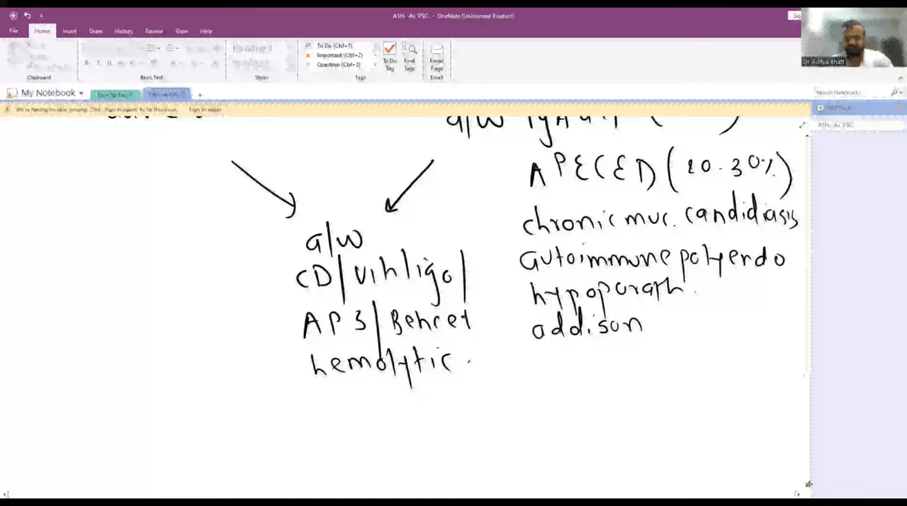
scroll(down, 3)
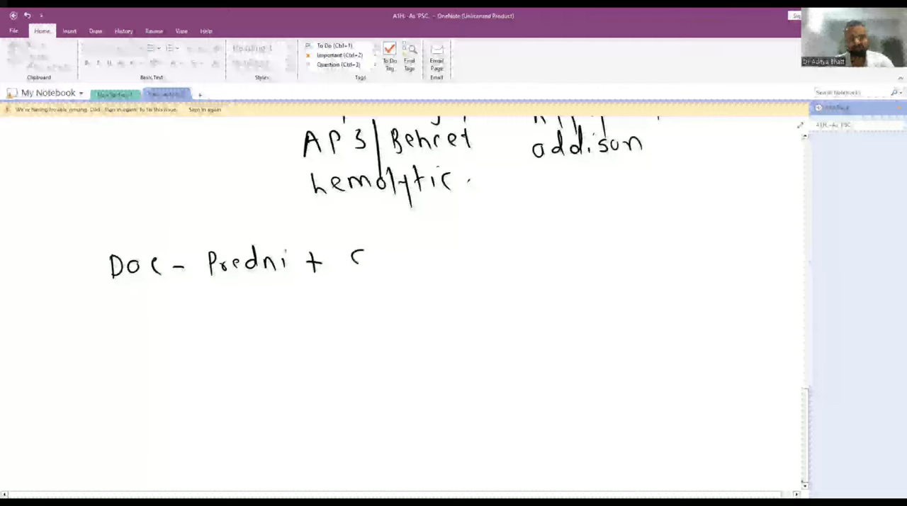
Step: Complete the line as Predni ± azathioprine with a bracketed cirrhosis note beneath
drag(354, 255, 408, 269)
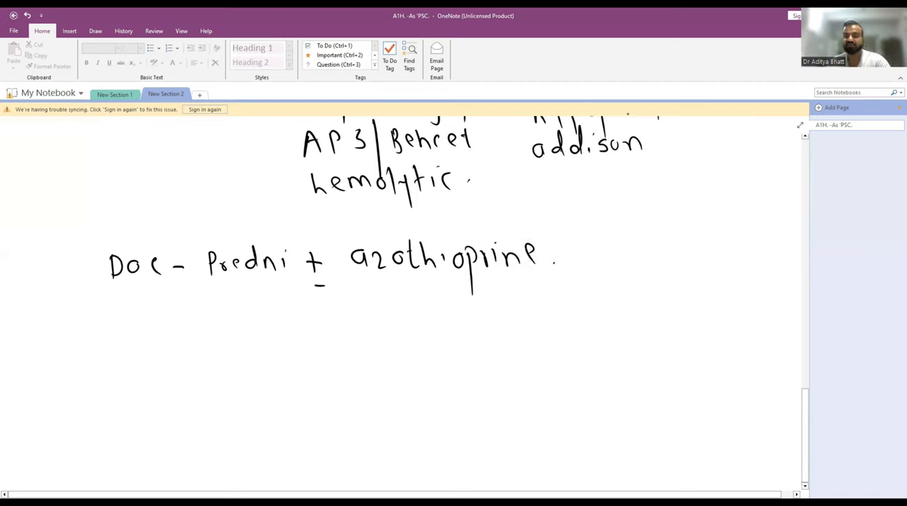
drag(396, 295, 391, 326)
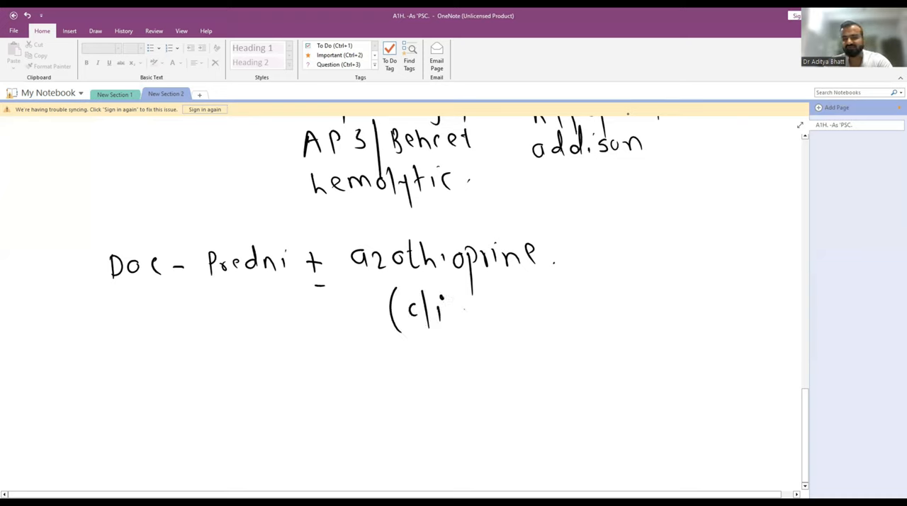
drag(461, 312, 538, 304)
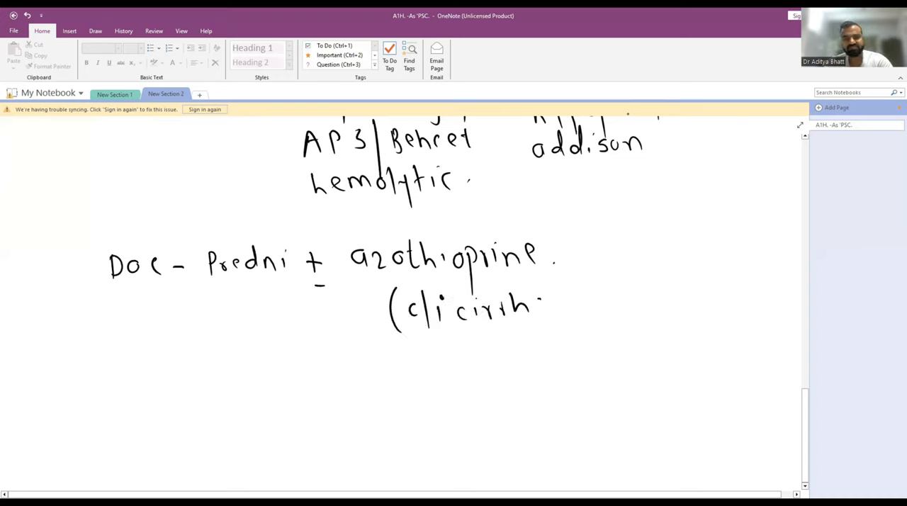
drag(539, 308, 616, 333)
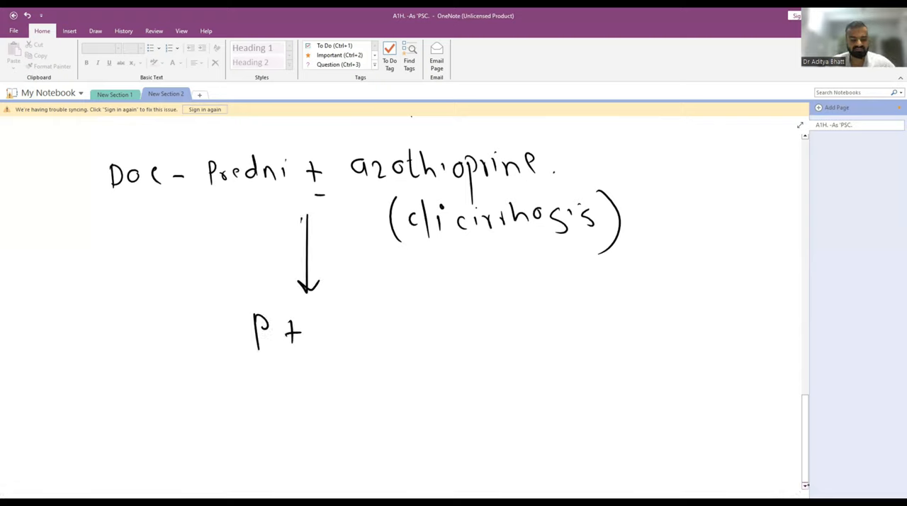
Step: Write P + MMF → P + Tac, then an arrow down to P + Rituximab
text(MMF)
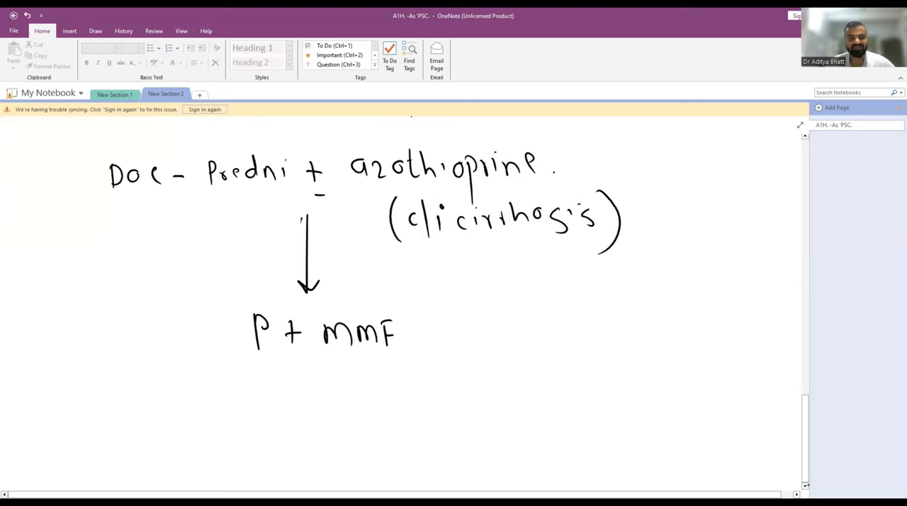
drag(411, 331, 464, 331)
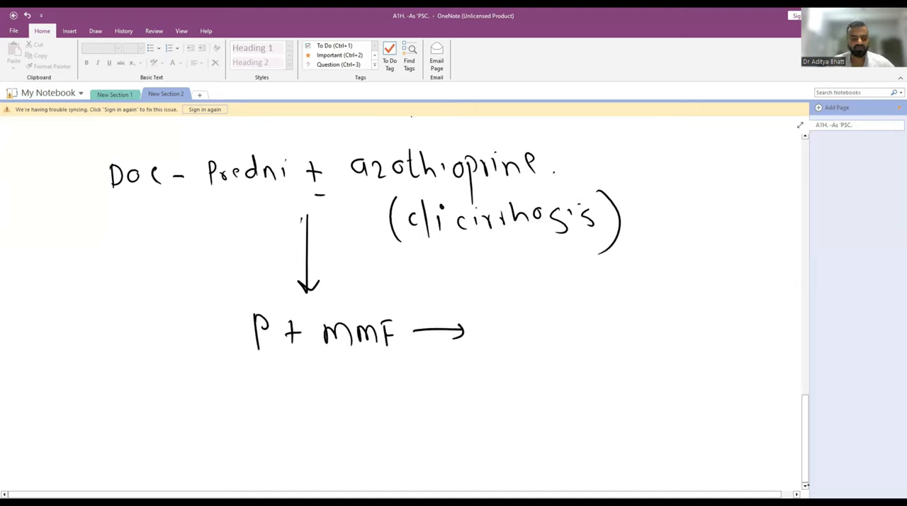
drag(489, 340, 527, 326)
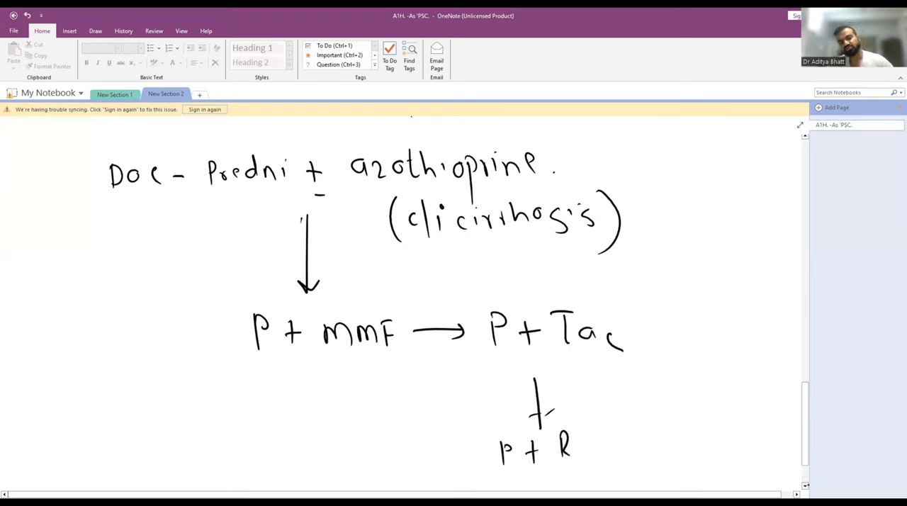
text(Rituxin)
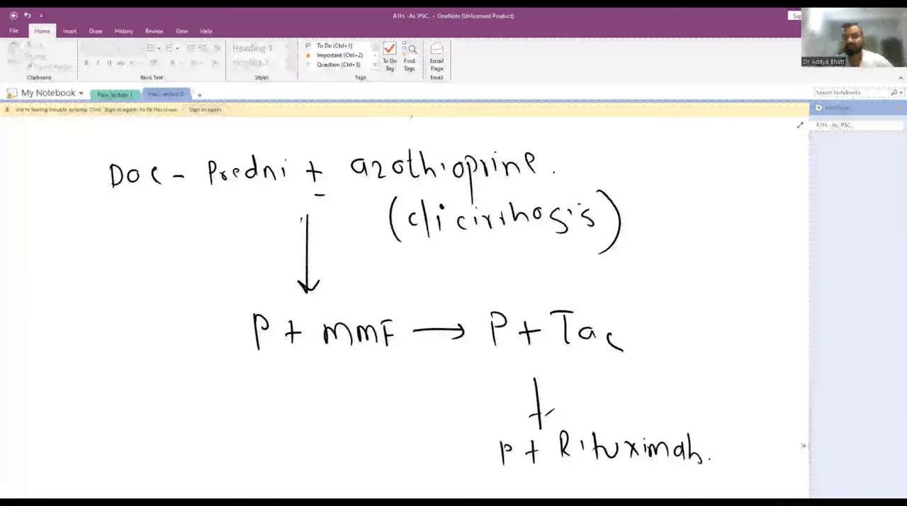
Step: Write '3 yrs' and begin the relapse note beneath P + Rituximab
scroll(down, 3)
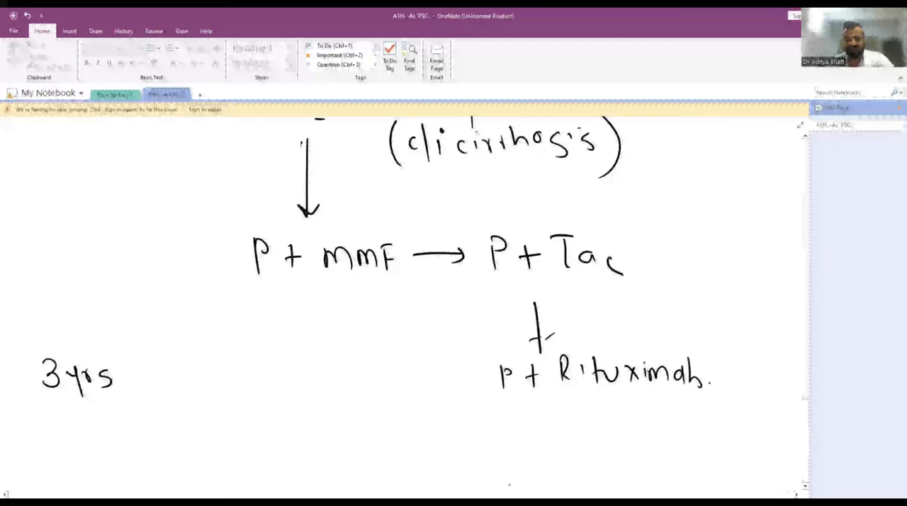
text(relaps-)
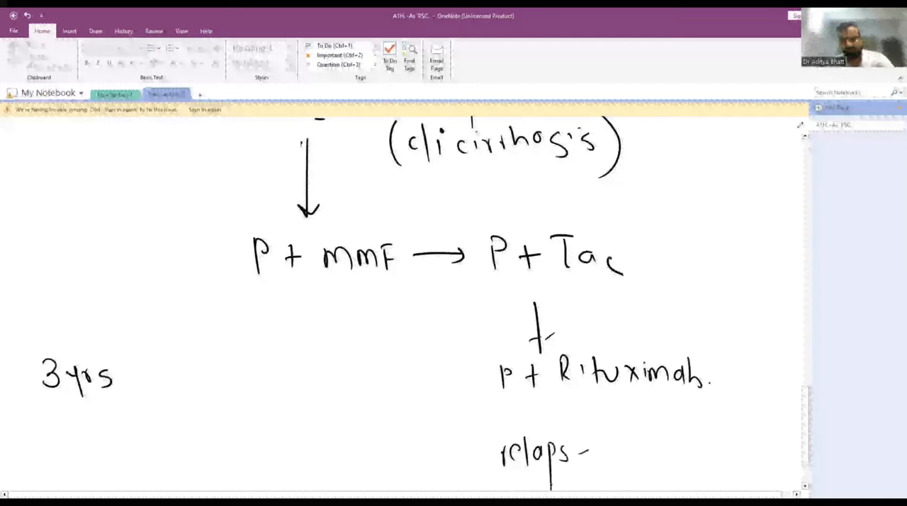